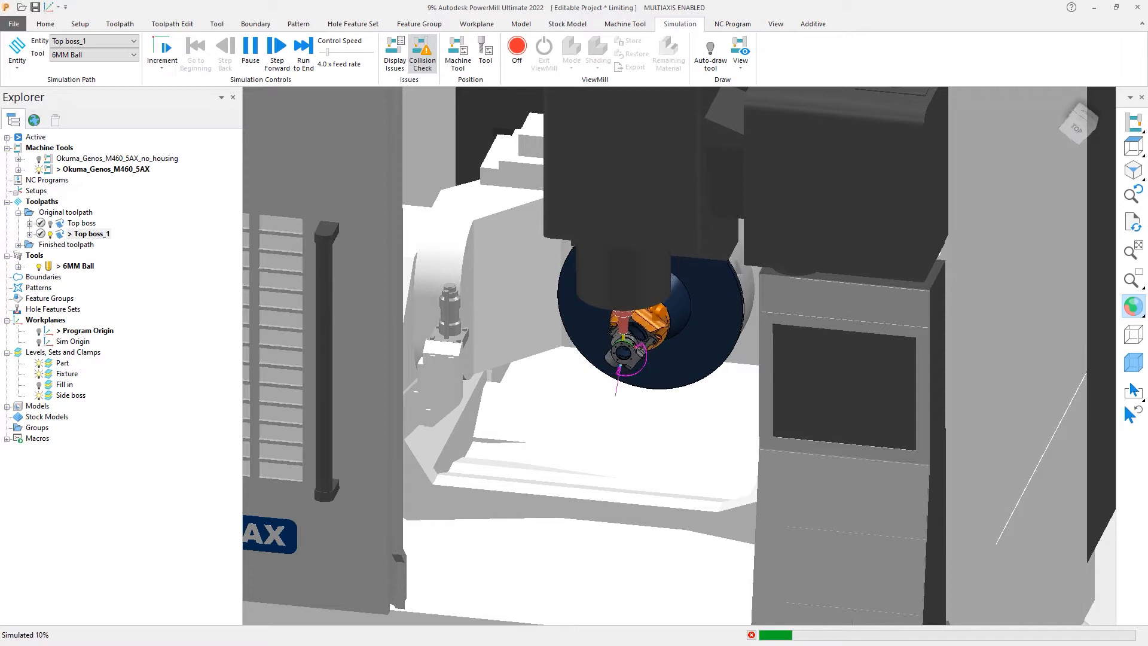
# Step: Run the Top boss_1 ViewMill simulation with the Okuma_Genos_M460_5AX_no_housing machine active
pyautogui.click(276, 53)
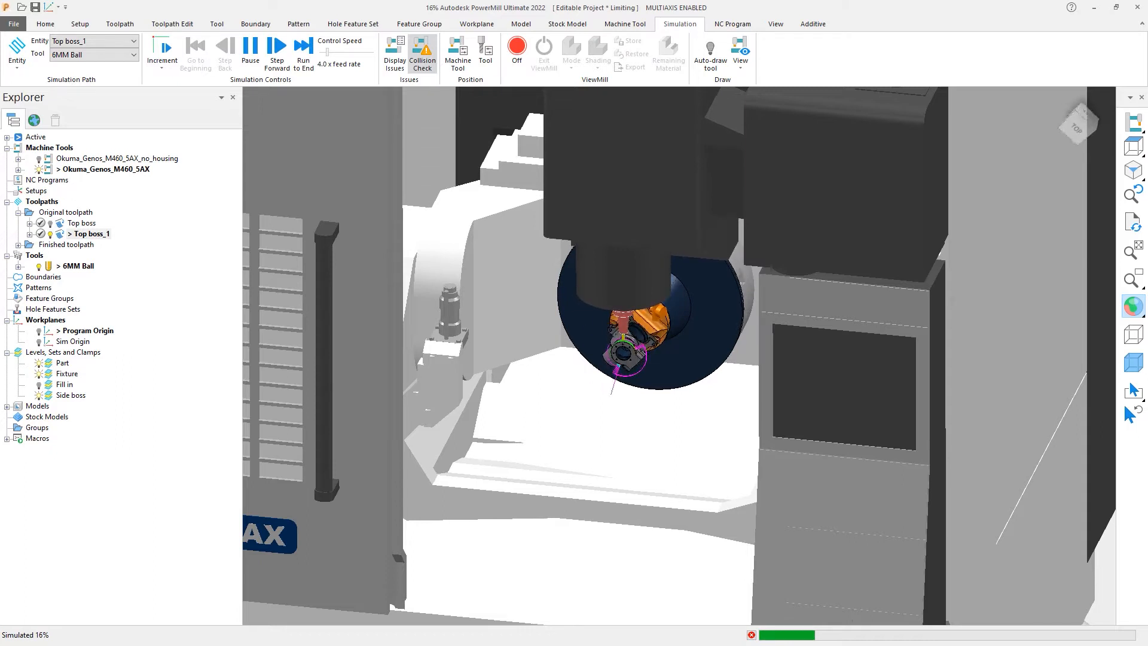
pyautogui.click(276, 48)
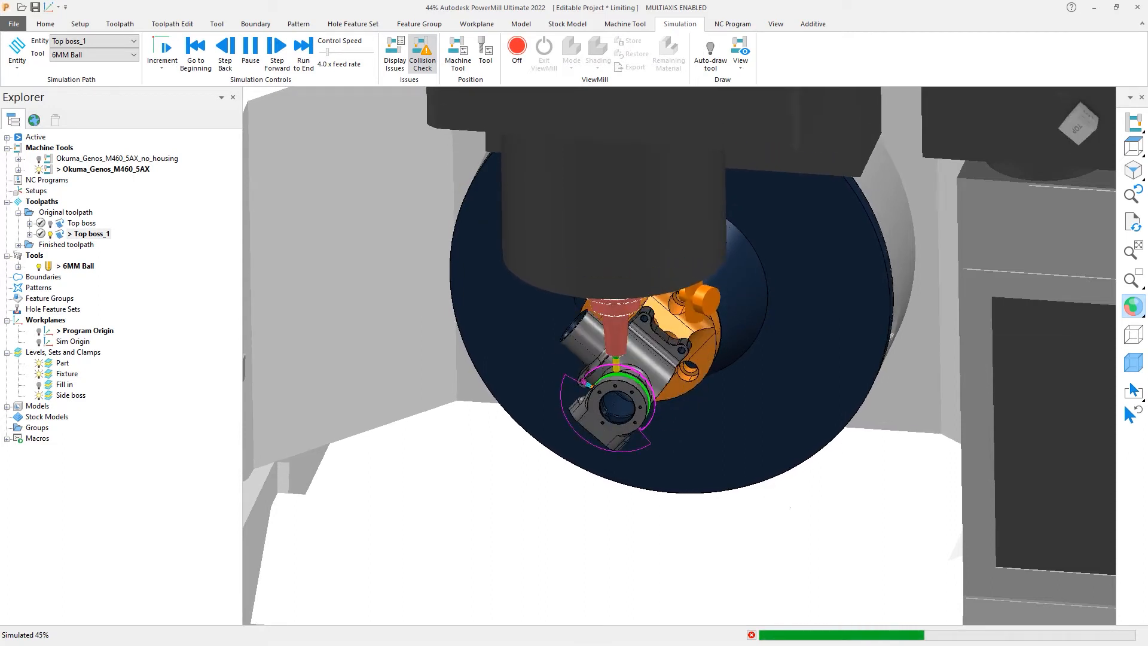
pyautogui.click(276, 45)
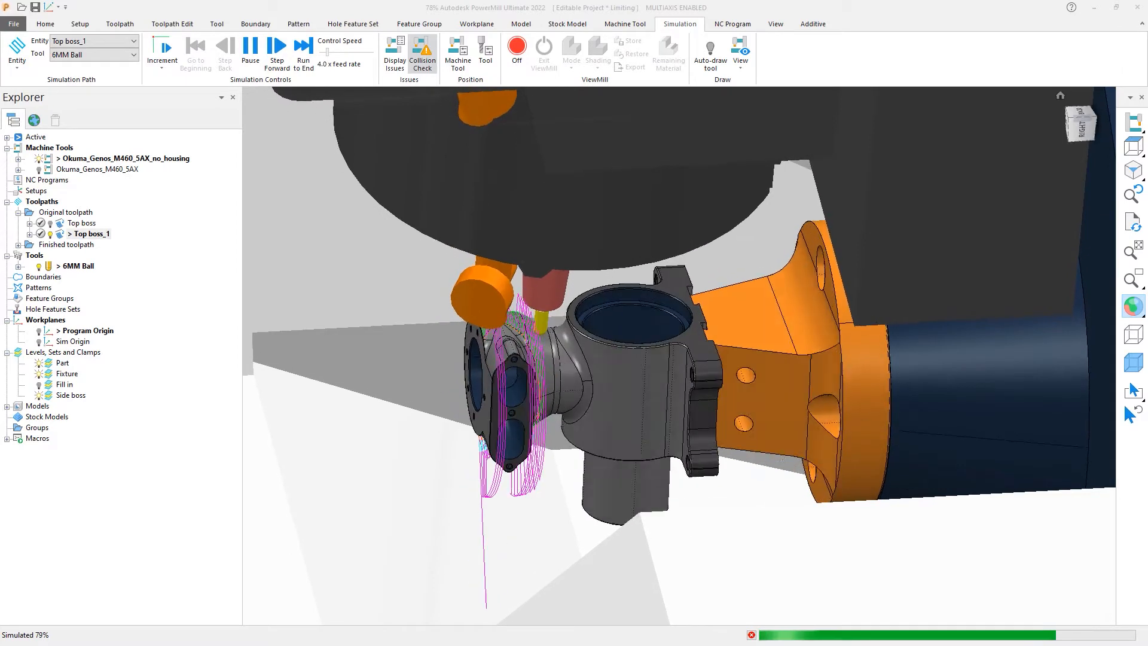
# Step: Activate Top boss, select all Side boss level geometry and start a polygon toolpath limit
pyautogui.doubleClick(81, 223)
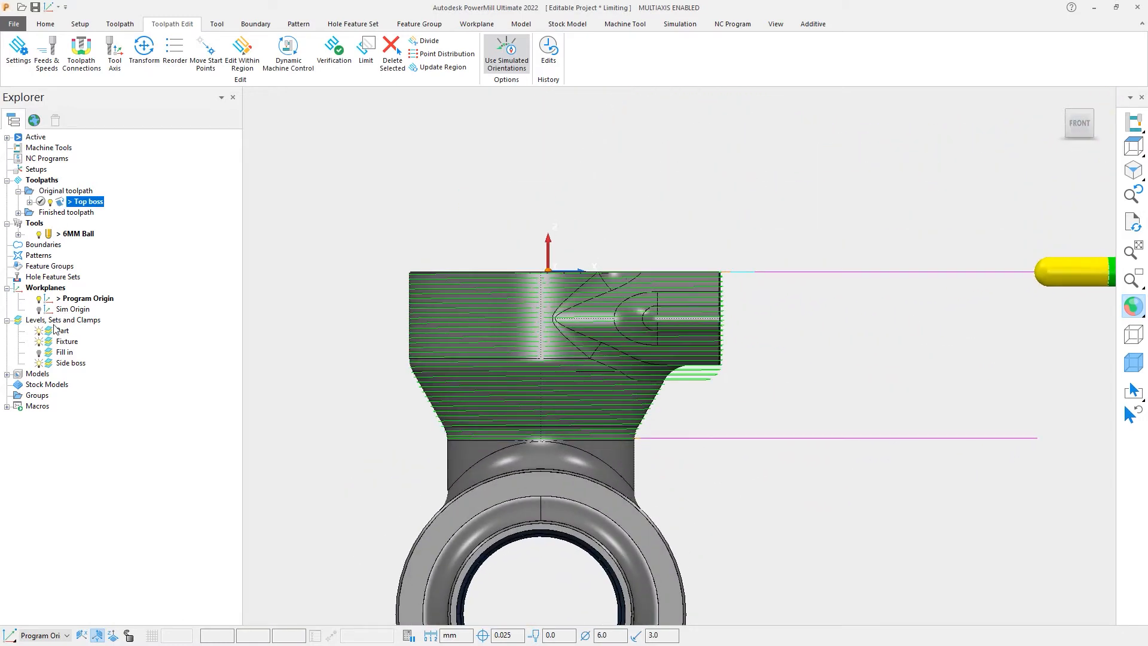
pyautogui.rightClick(70, 363)
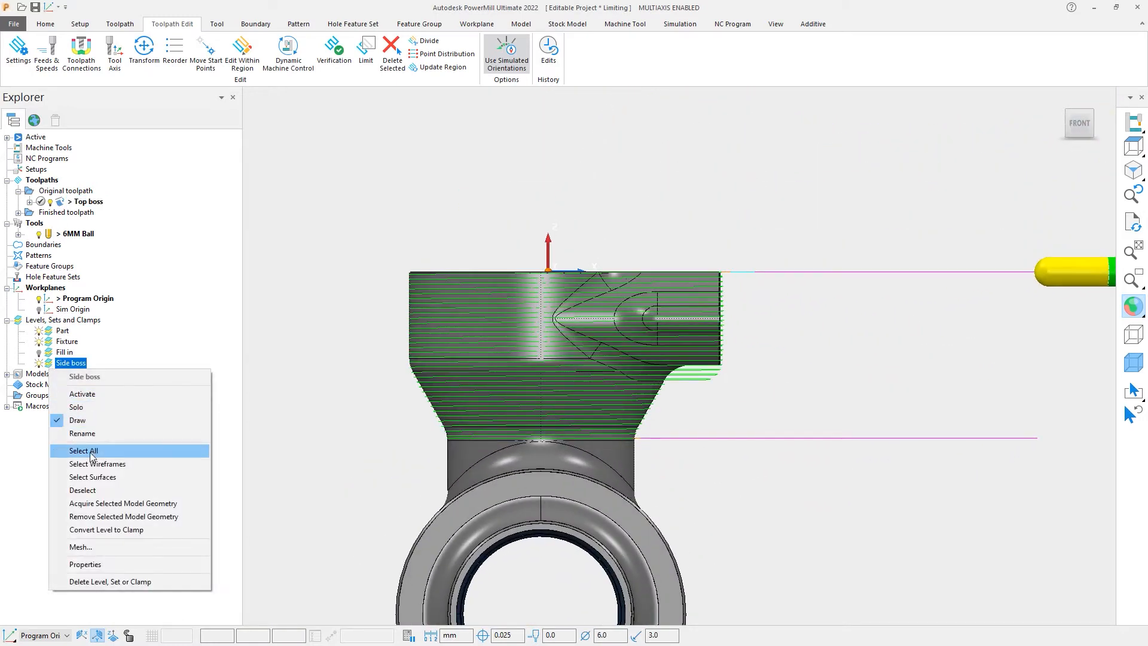
pyautogui.click(83, 451)
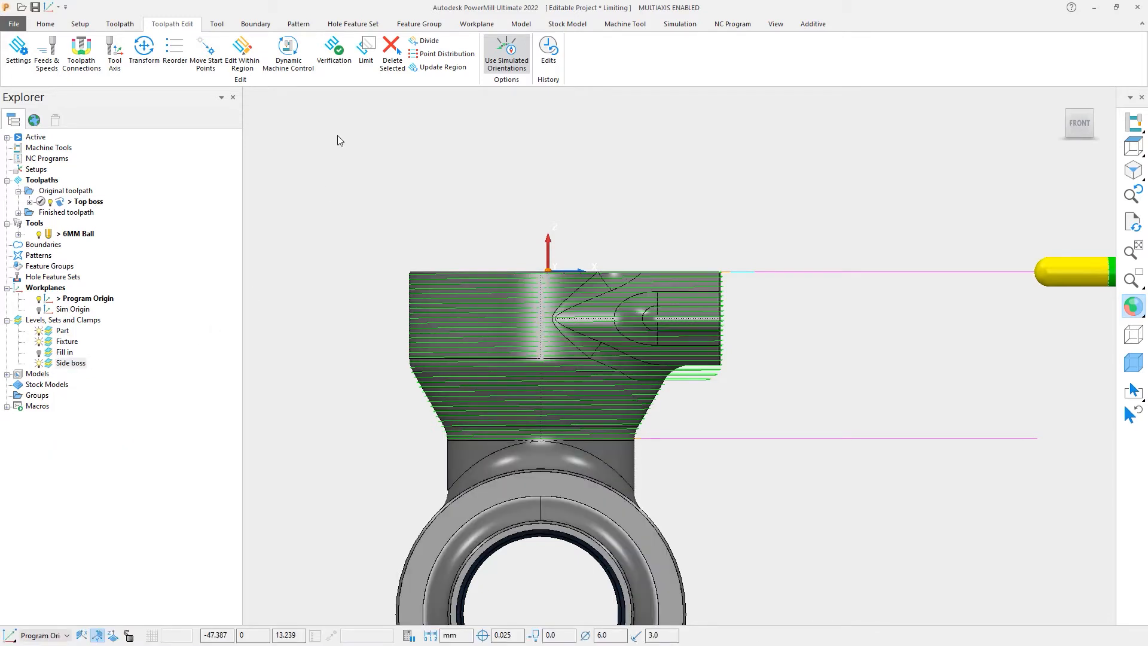
pyautogui.click(366, 48)
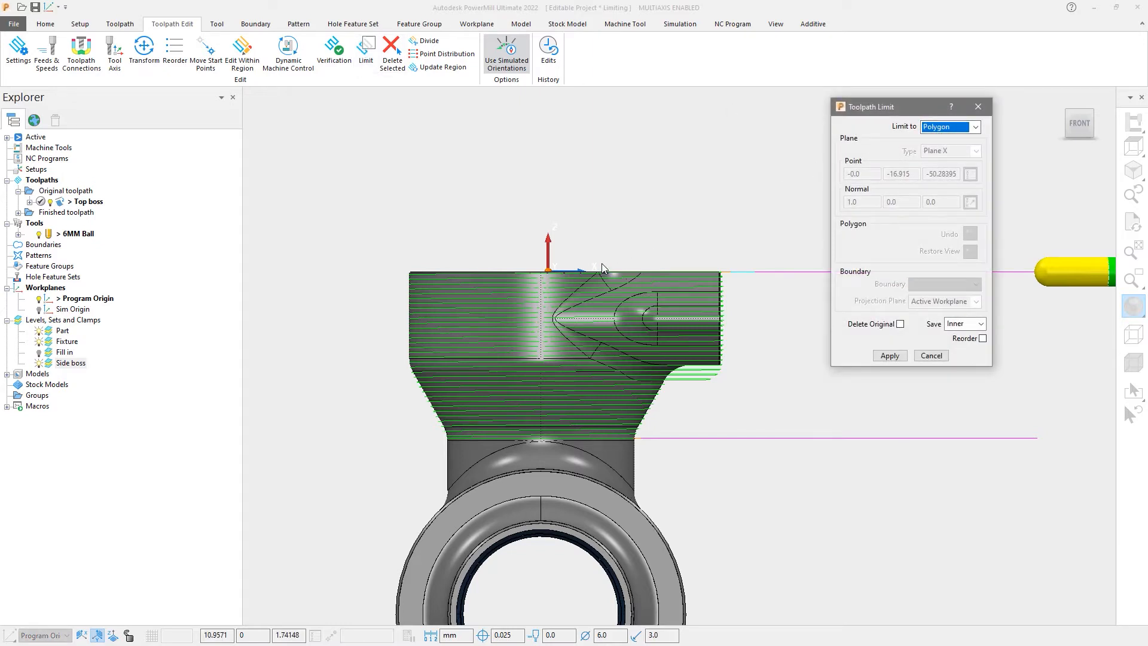
# Step: Start drawing the limiting polygon around the side boss region of the part
pyautogui.click(559, 311)
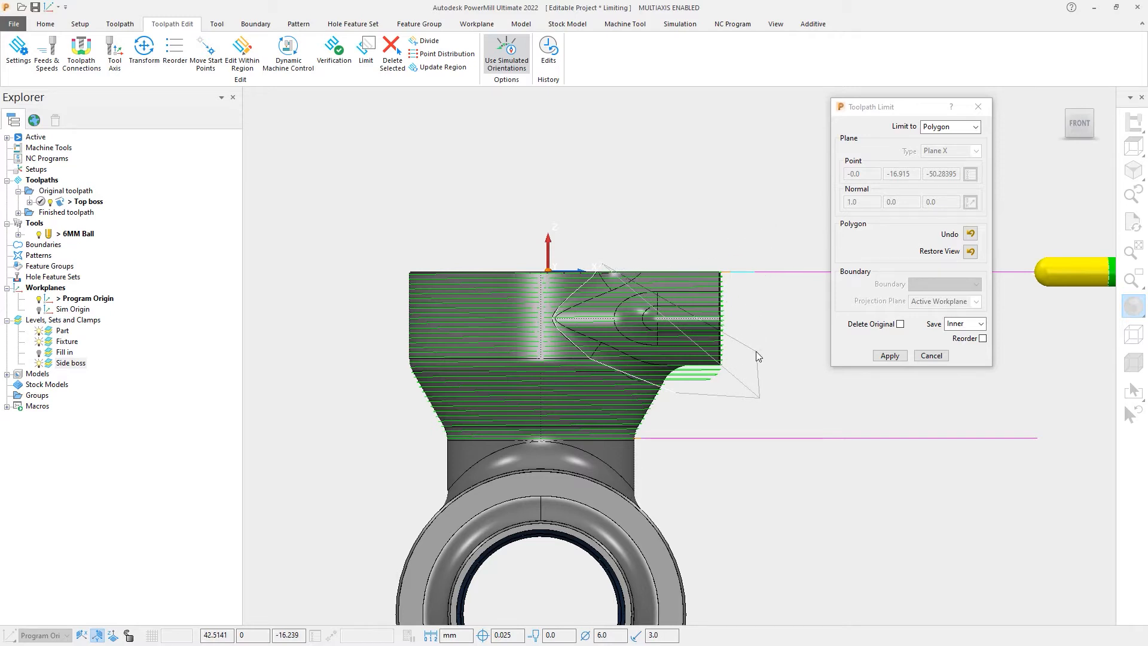
pyautogui.moveTo(764, 261)
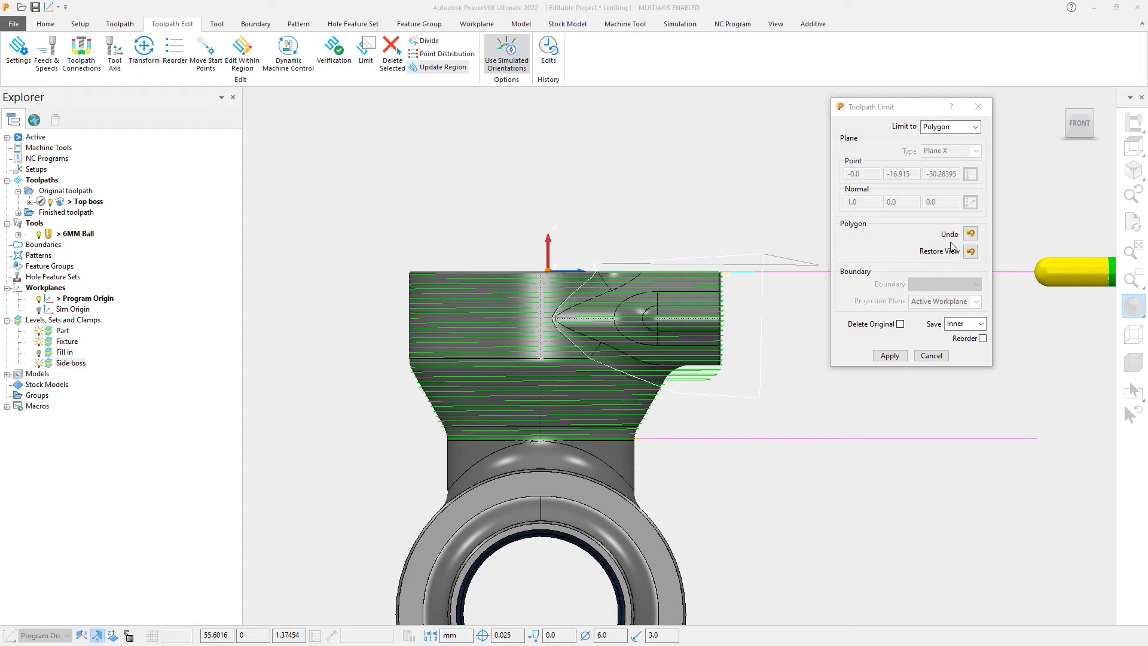
# Step: Close the polygon around the side boss region and restore the front view
pyautogui.click(971, 233)
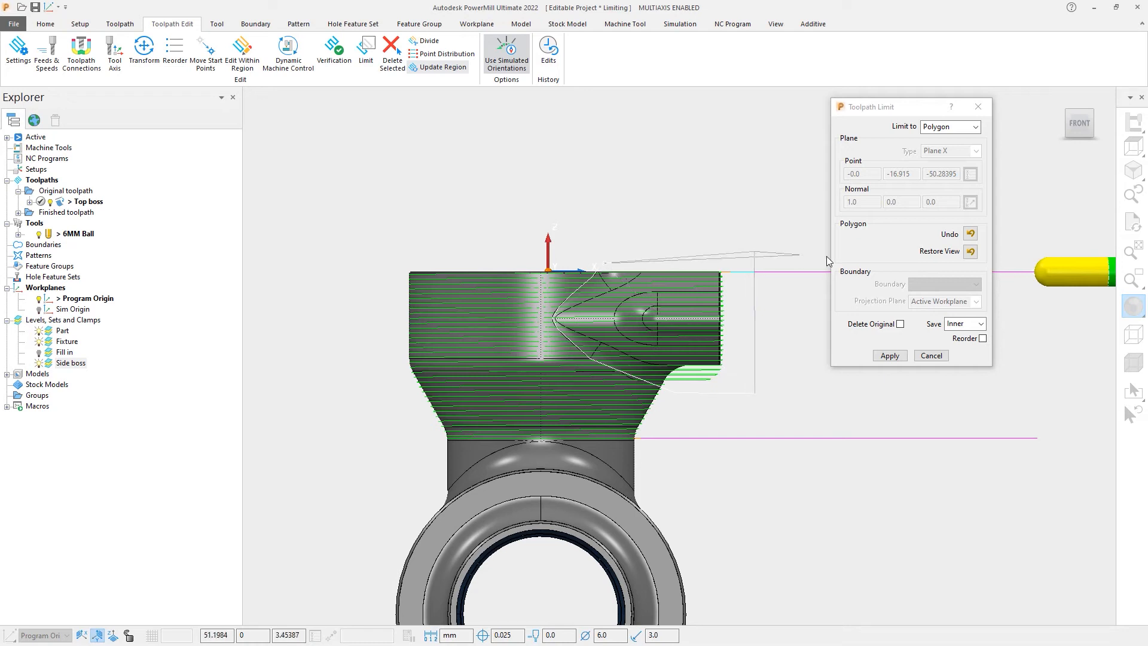
pyautogui.moveTo(940, 263)
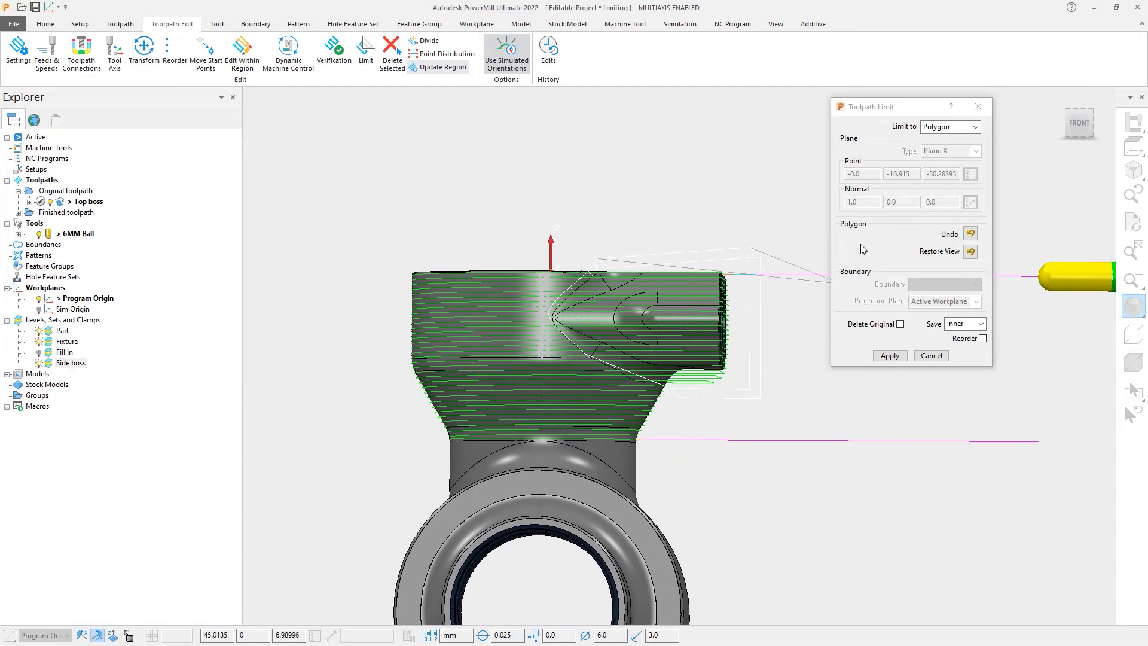
pyautogui.click(971, 251)
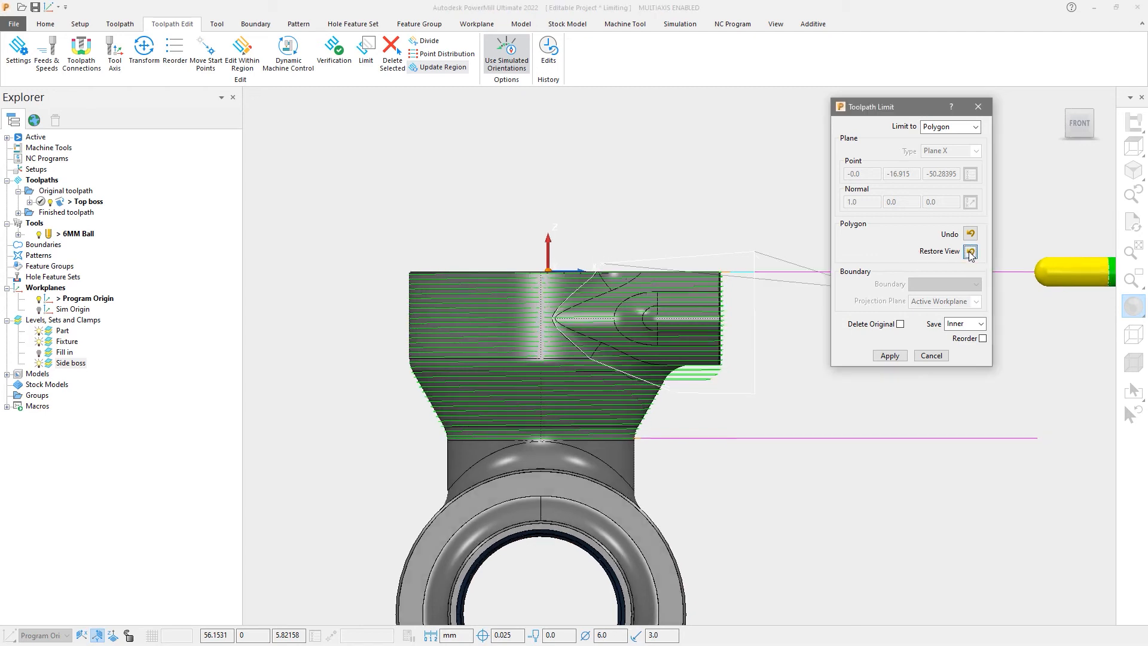
pyautogui.moveTo(912, 259)
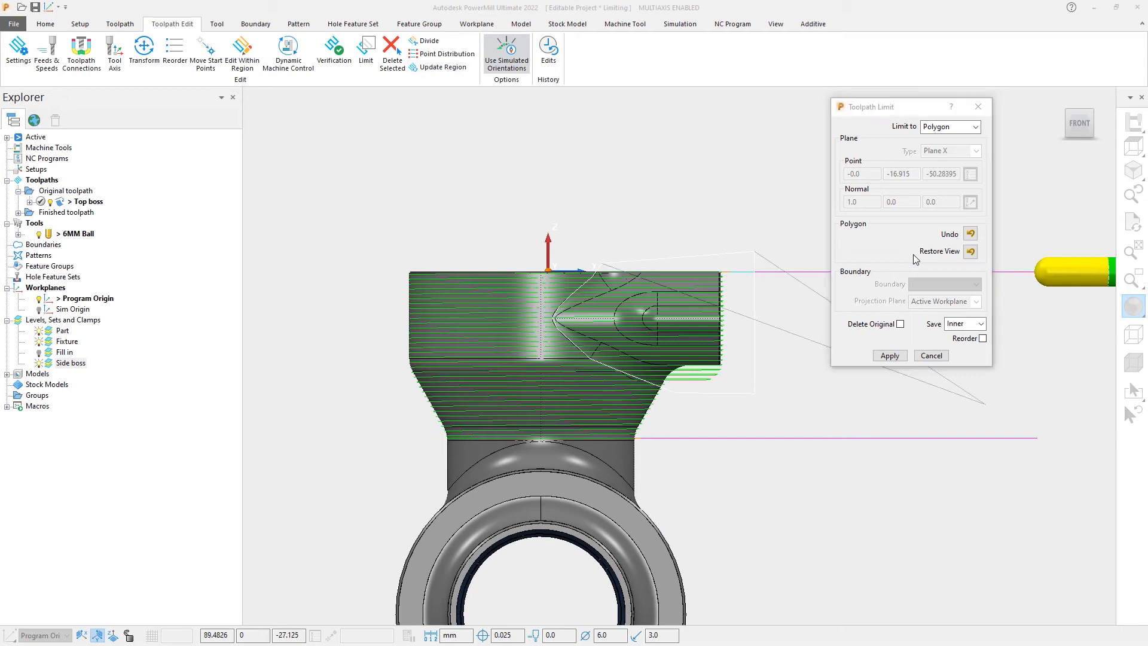
# Step: Apply the limit saving the Outer toolpath, then simulate the trimmed Top boss_1 on the machine
pyautogui.click(888, 356)
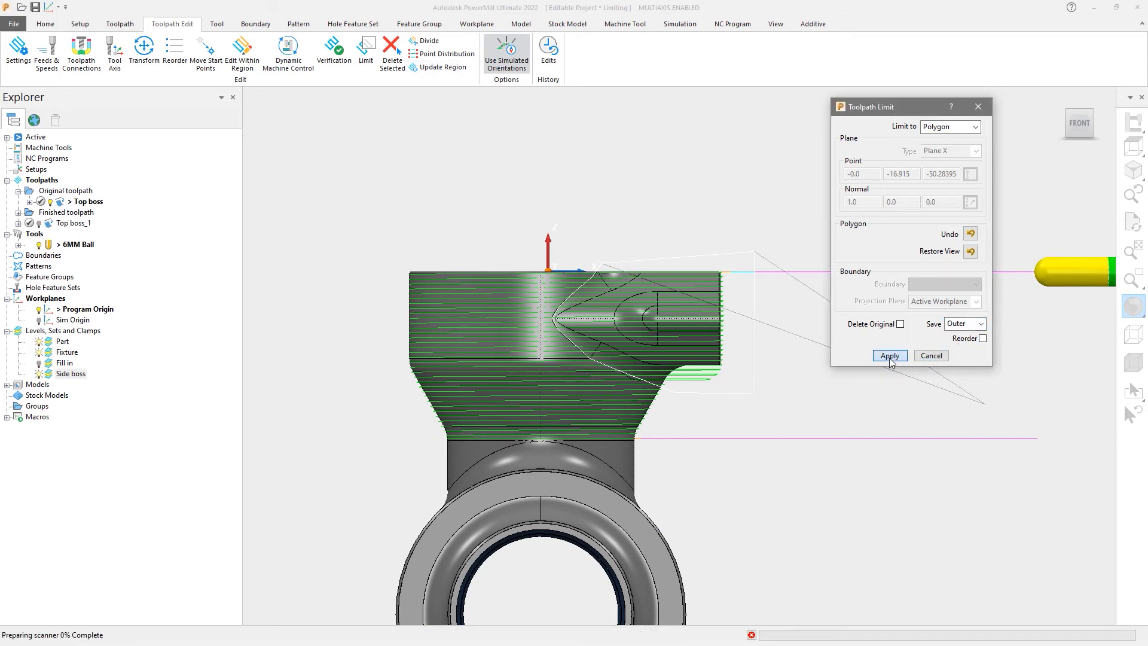
pyautogui.click(888, 356)
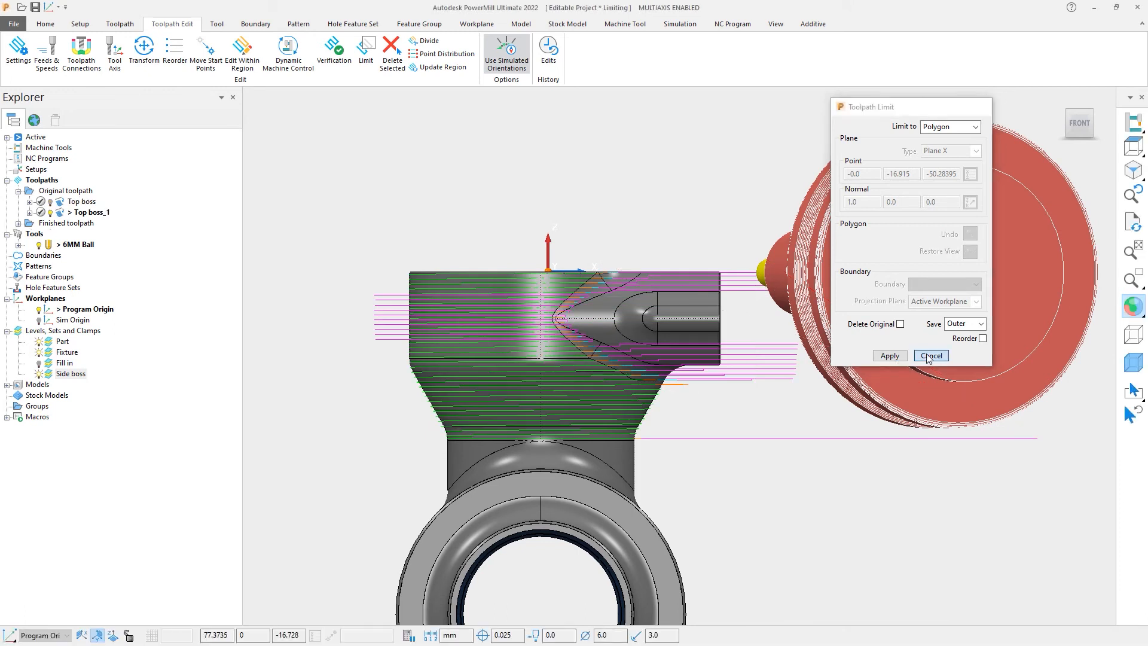
pyautogui.click(930, 355)
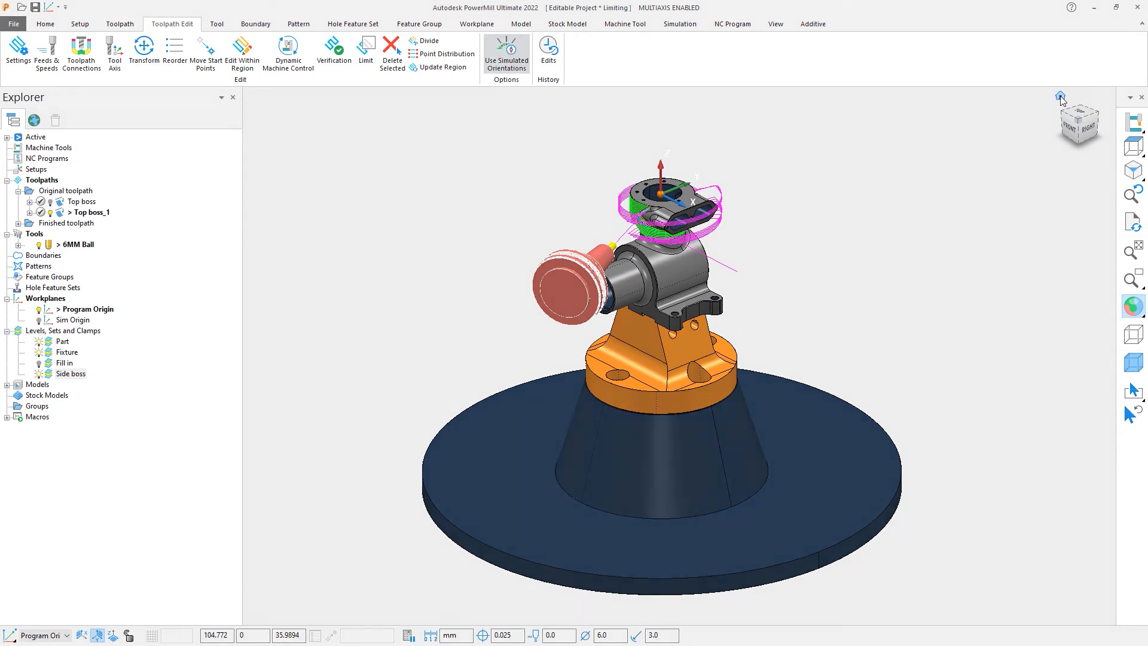
pyautogui.click(679, 24)
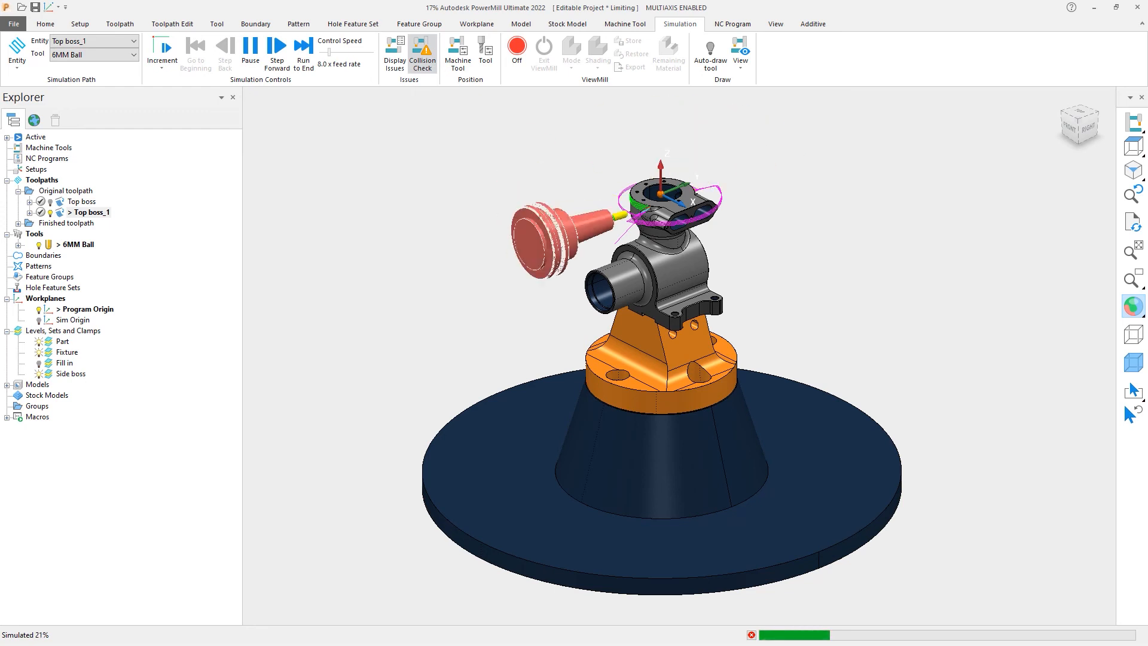